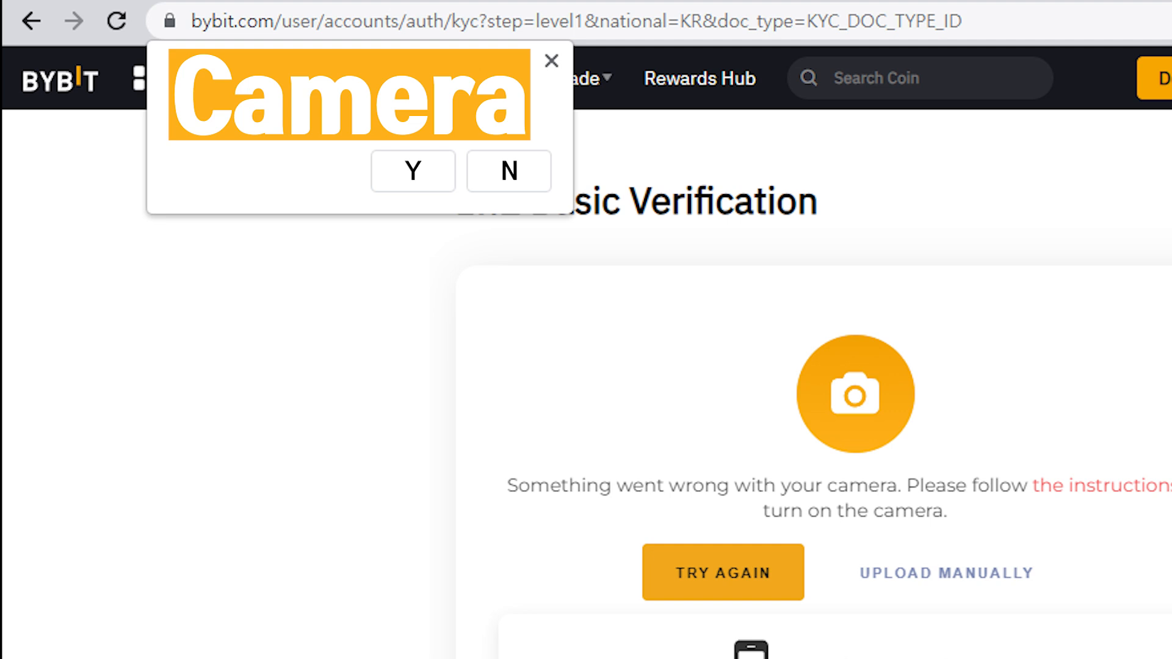
Move from the camera-error KYC page to the Bybit mobile app home screen.
{"action": "left_click", "coordinate": [413, 171]}
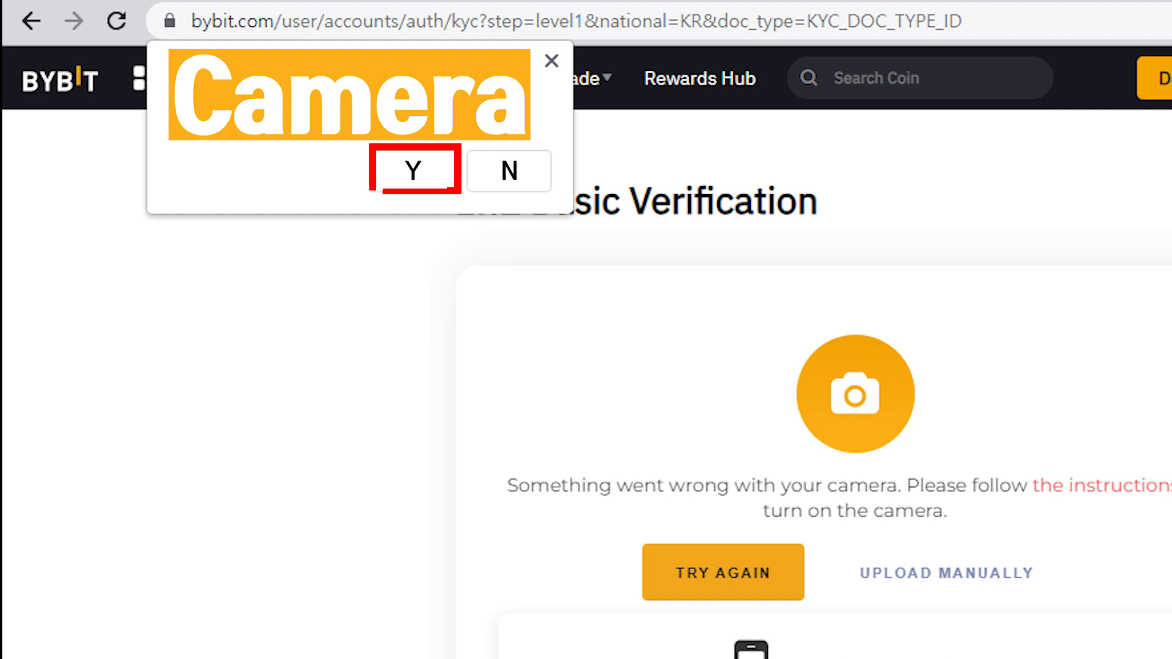
{"action": "left_click", "coordinate": [414, 170]}
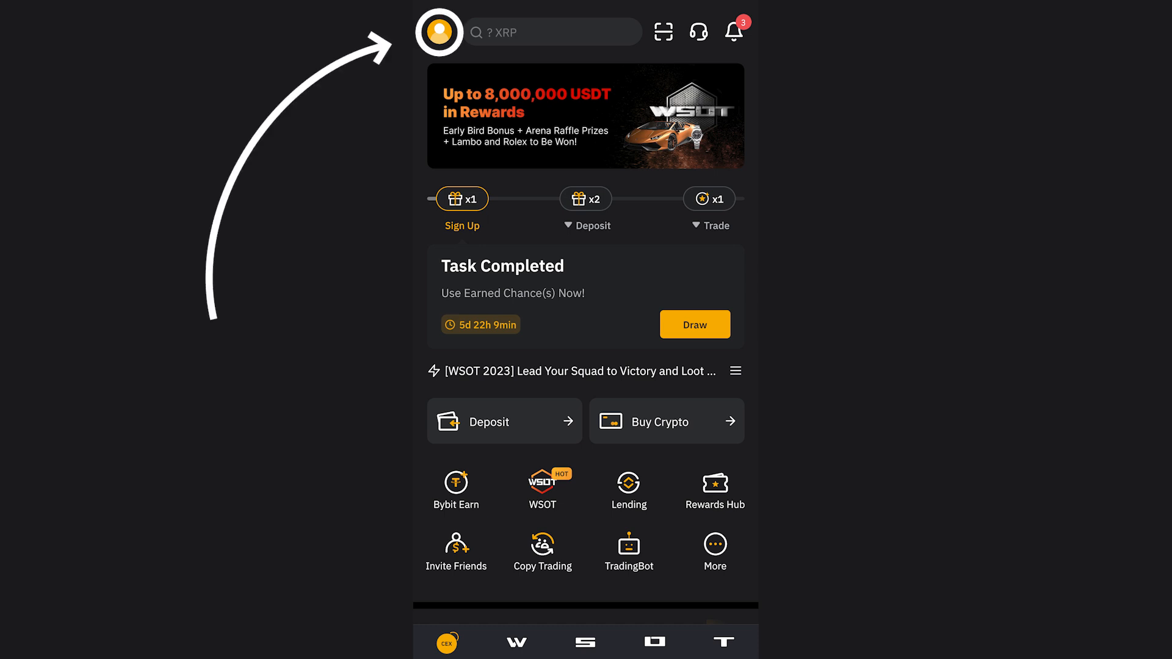
From the profile, start Lv.1 identity verification and proceed with ID Card as the document.
{"action": "left_click", "coordinate": [441, 31]}
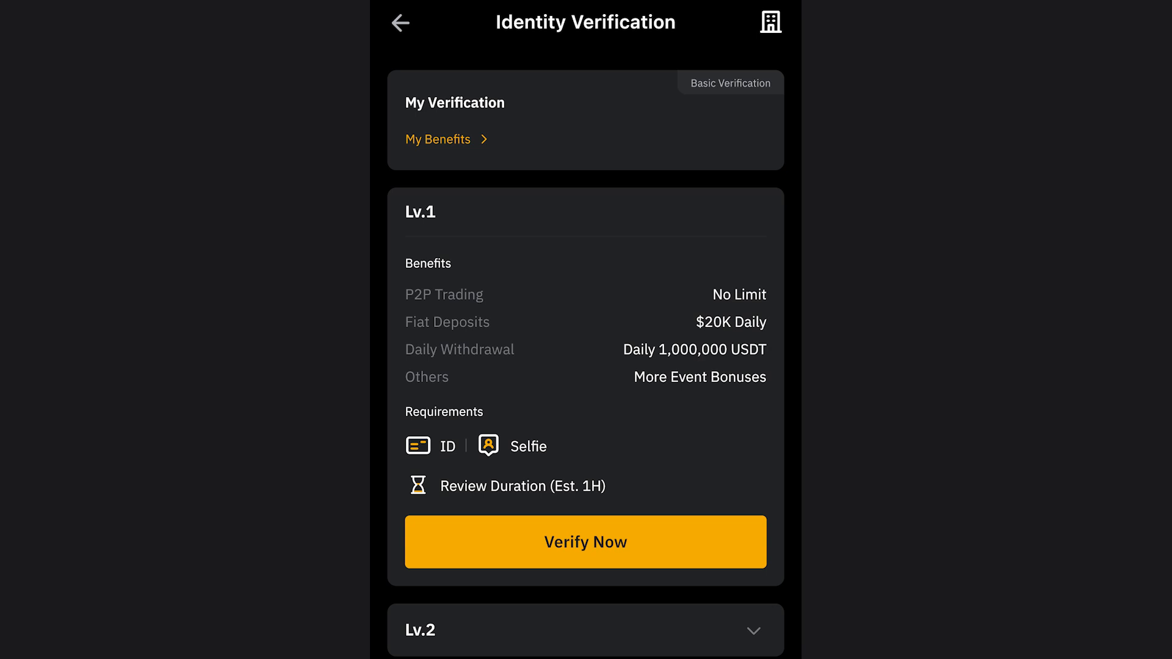
{"action": "left_click", "coordinate": [585, 542]}
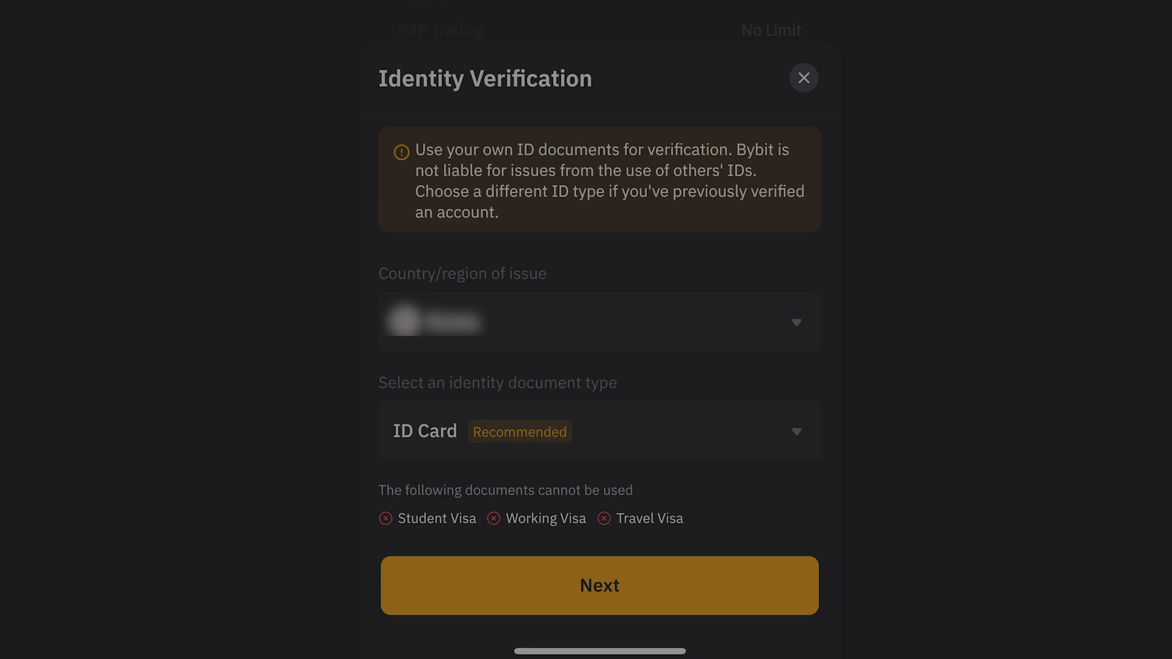
{"action": "left_click", "coordinate": [803, 77]}
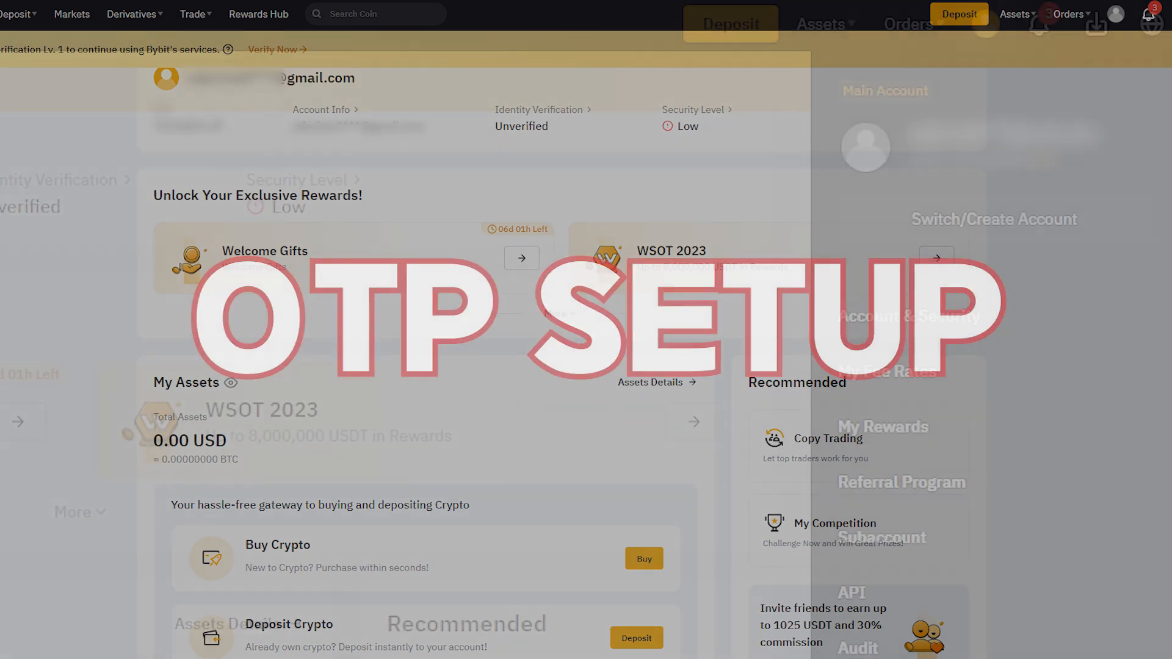
Open Account & Security from the profile avatar dropdown.
{"action": "left_click", "coordinate": [985, 24]}
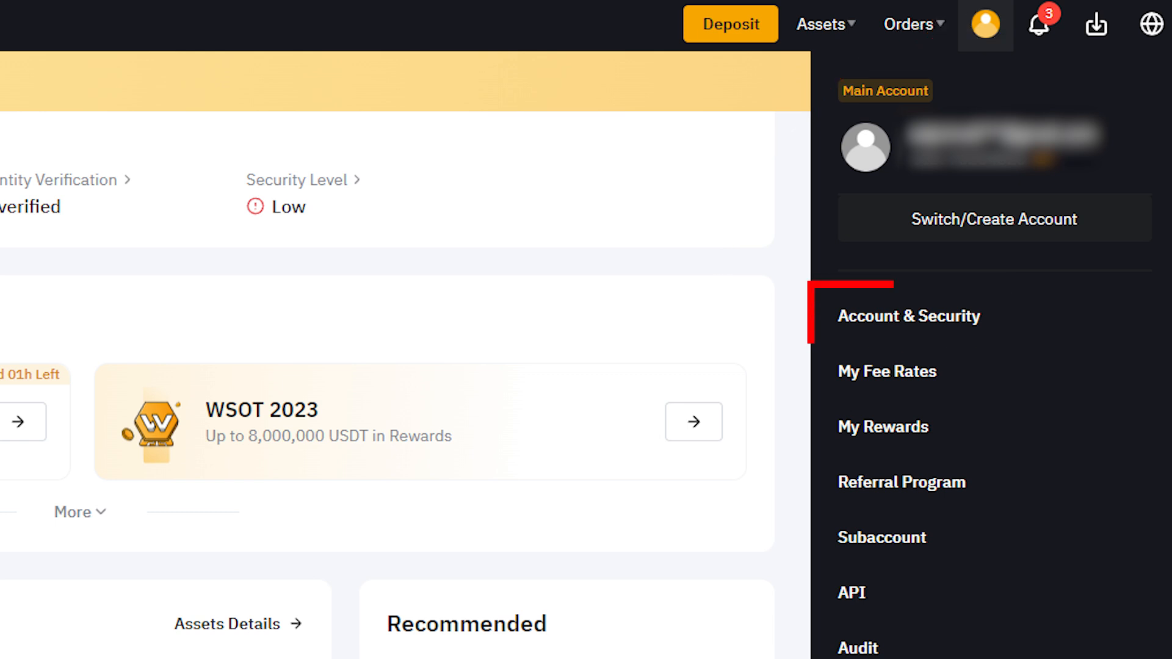
{"action": "left_click", "coordinate": [908, 315]}
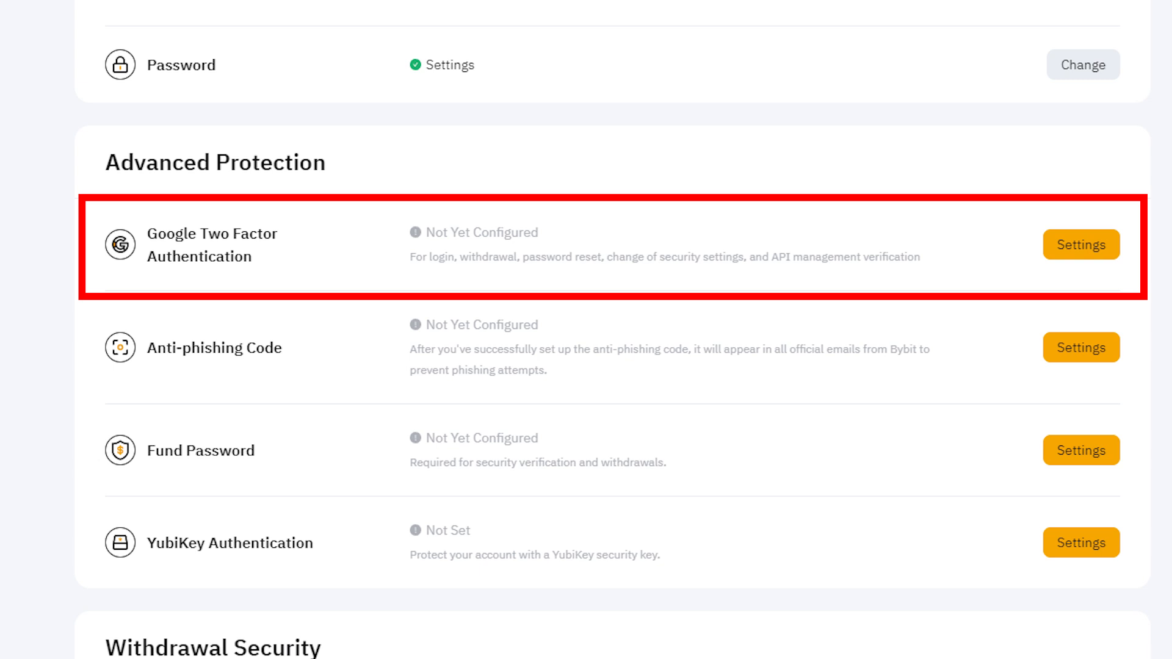
{"action": "mouse_move", "coordinate": [1082, 261]}
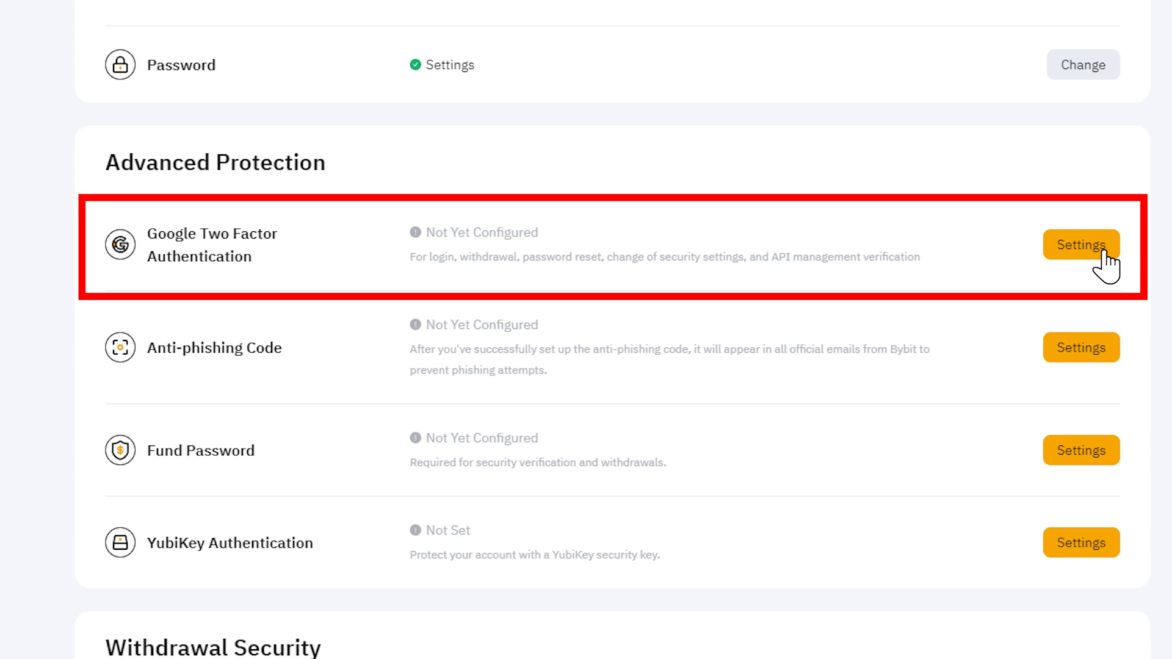
Open the Google Two Factor Authentication setup dialog under Advanced Protection.
{"action": "left_click", "coordinate": [1080, 245]}
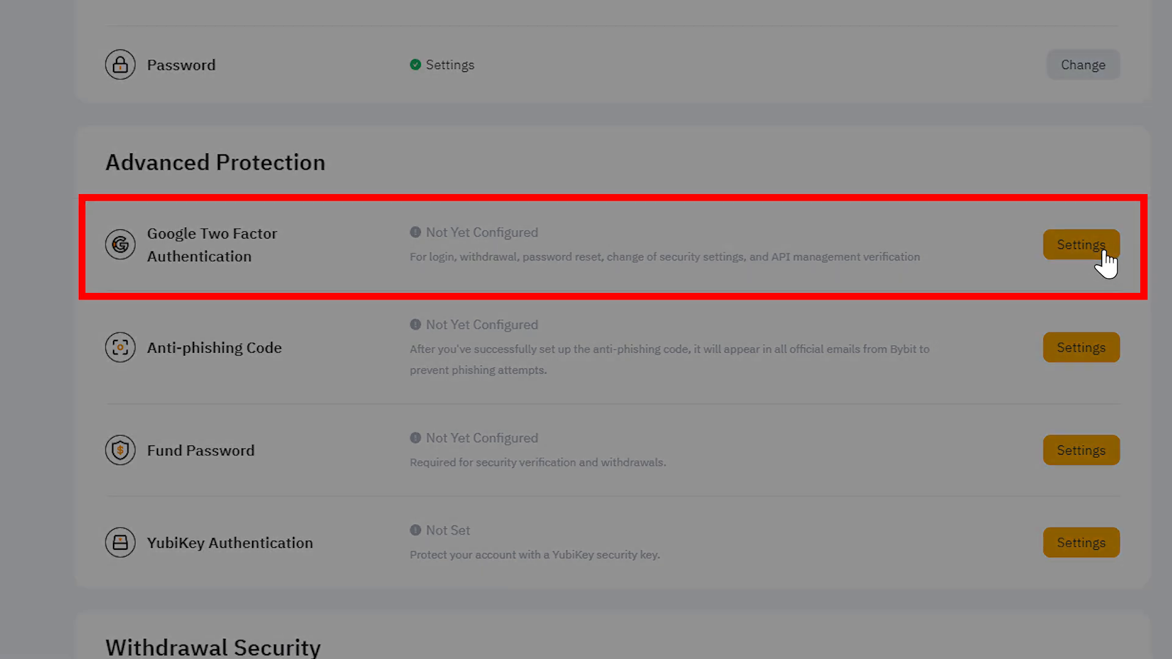
{"action": "mouse_move", "coordinate": [1162, 265]}
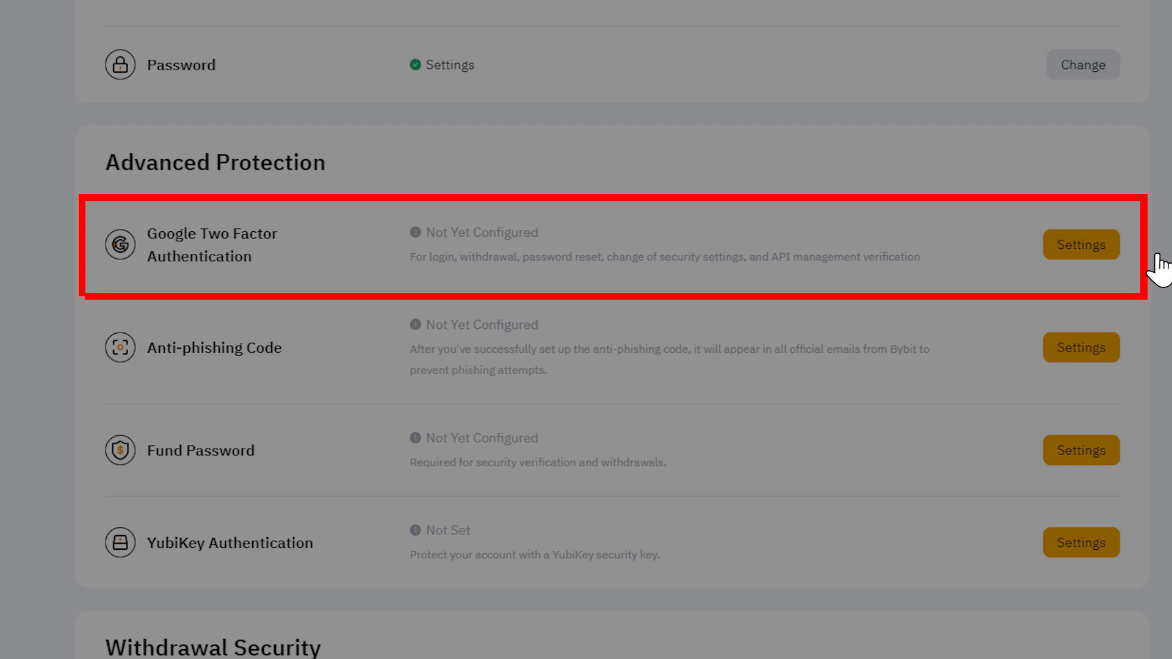
{"action": "left_click", "coordinate": [1080, 245]}
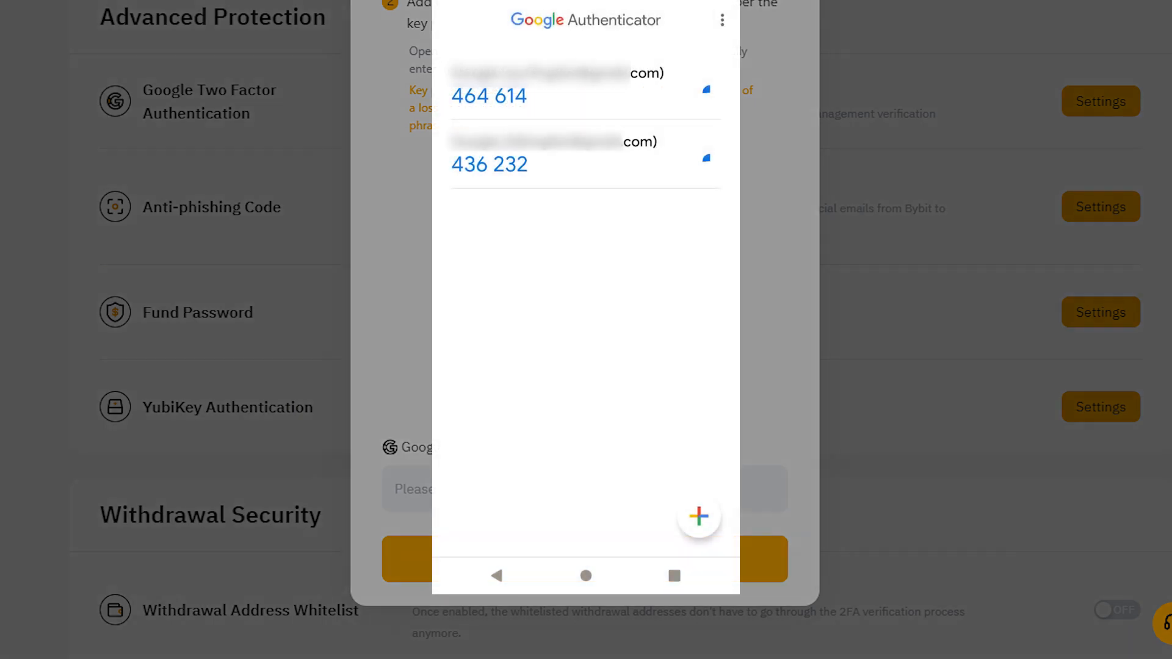
Add a new account in Google Authenticator for the Bybit QR code.
{"action": "left_click", "coordinate": [697, 516]}
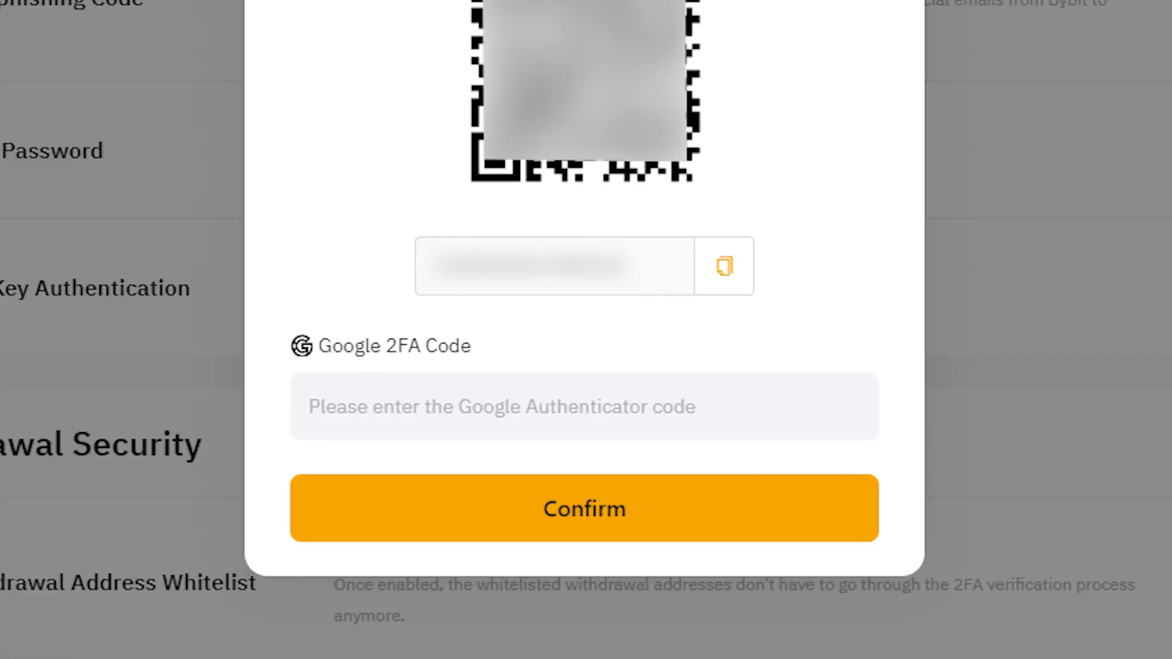
{"action": "left_click", "coordinate": [584, 408]}
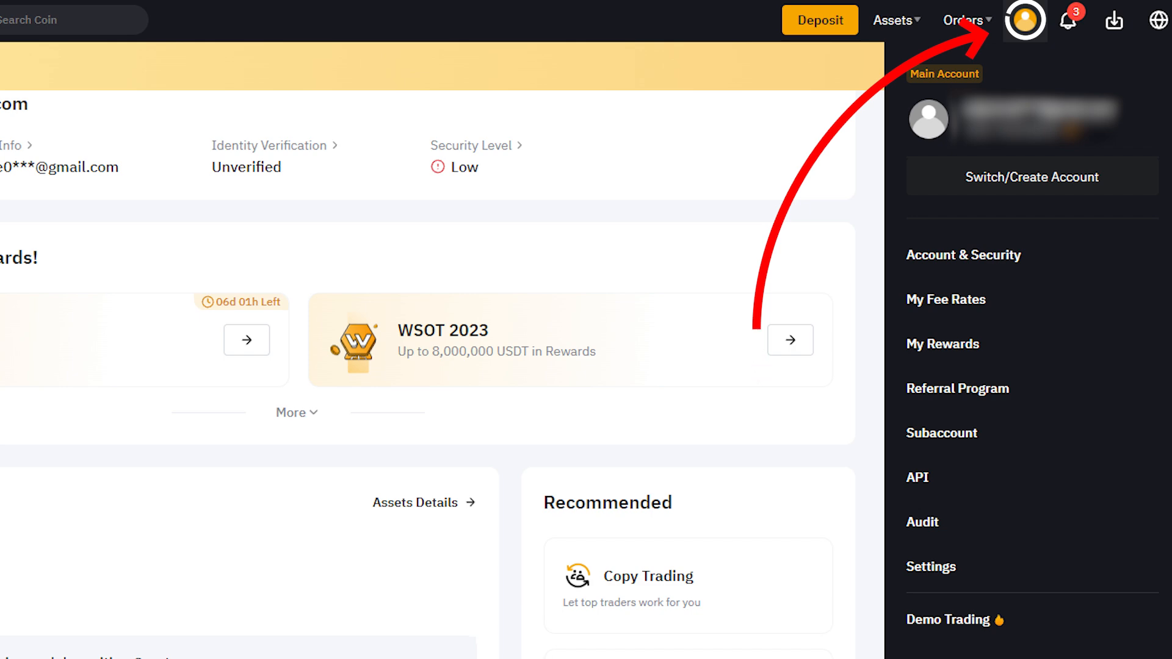
{"action": "mouse_move", "coordinate": [963, 255]}
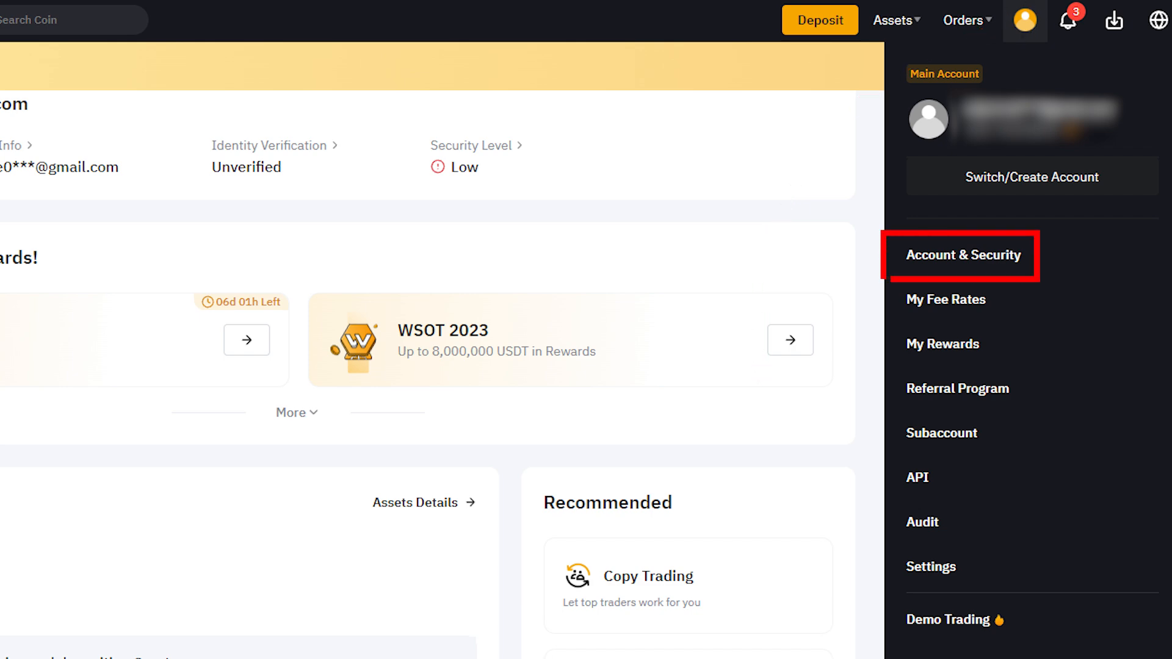
Reopen Account & Security to confirm Google Two Factor Authentication is configured.
{"action": "left_click", "coordinate": [963, 255]}
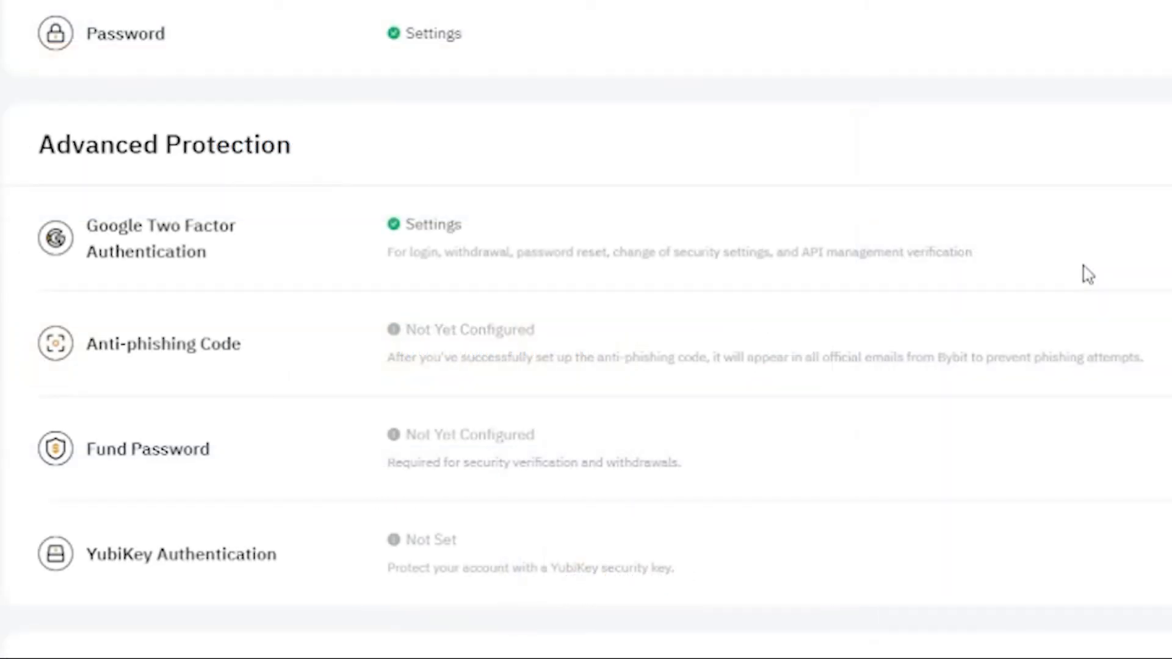